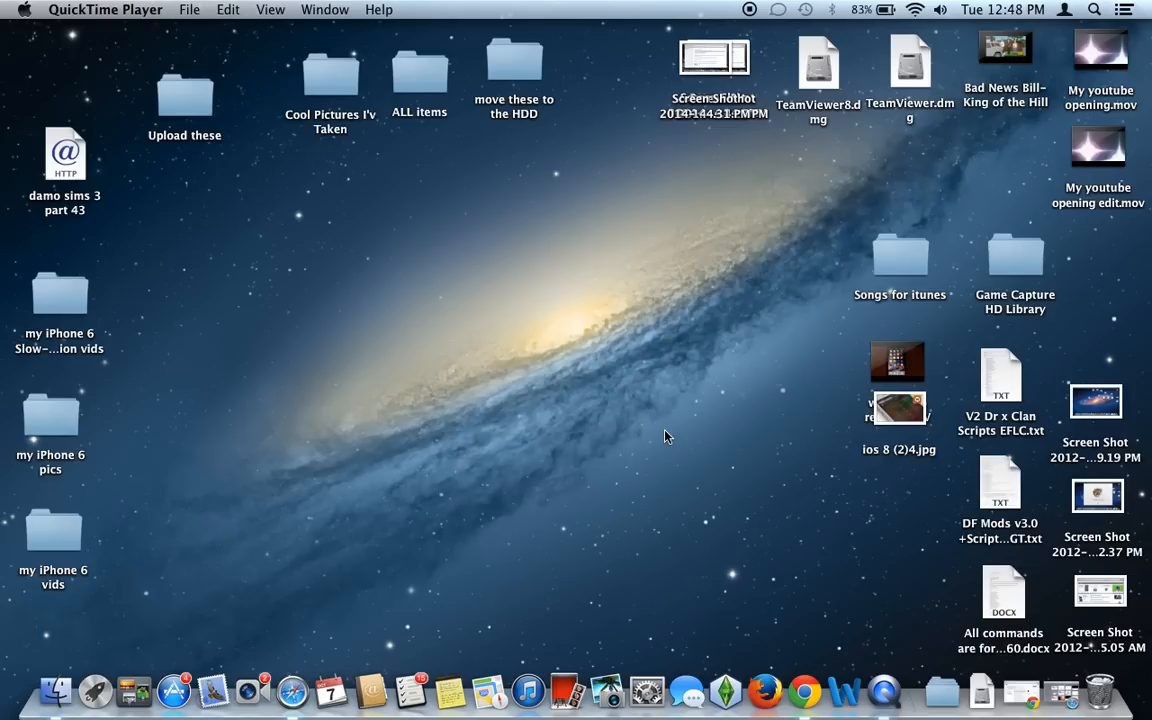
pyautogui.moveTo(368, 634)
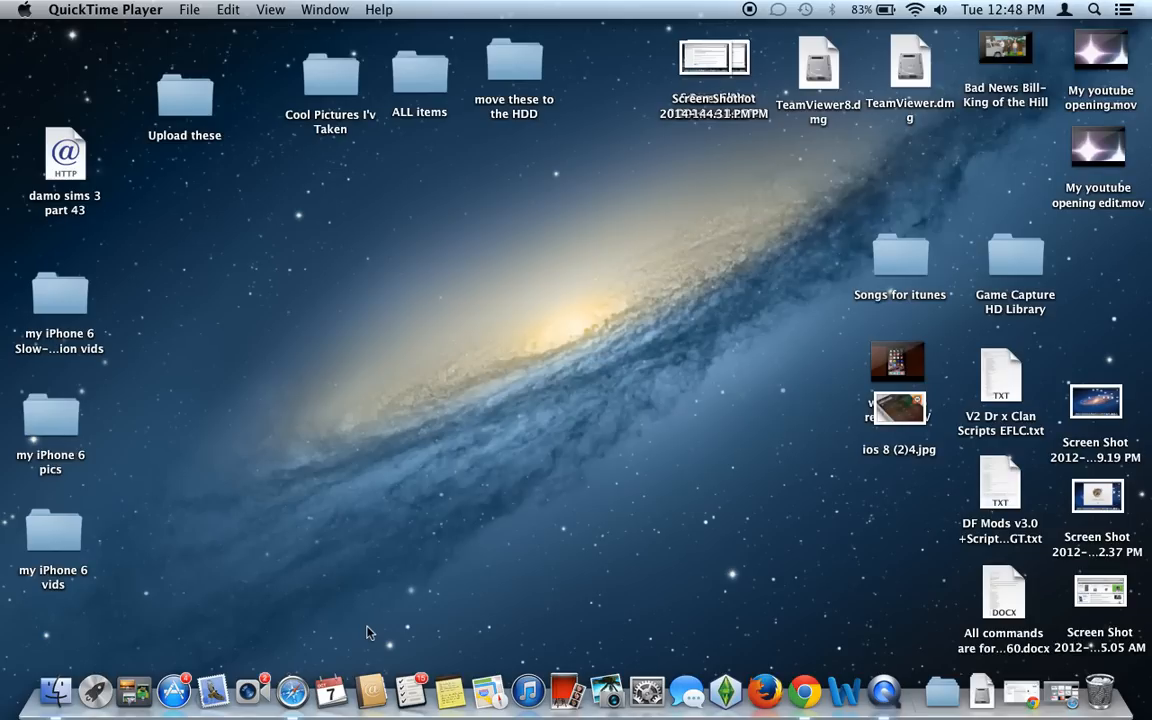
pyautogui.moveTo(290, 684)
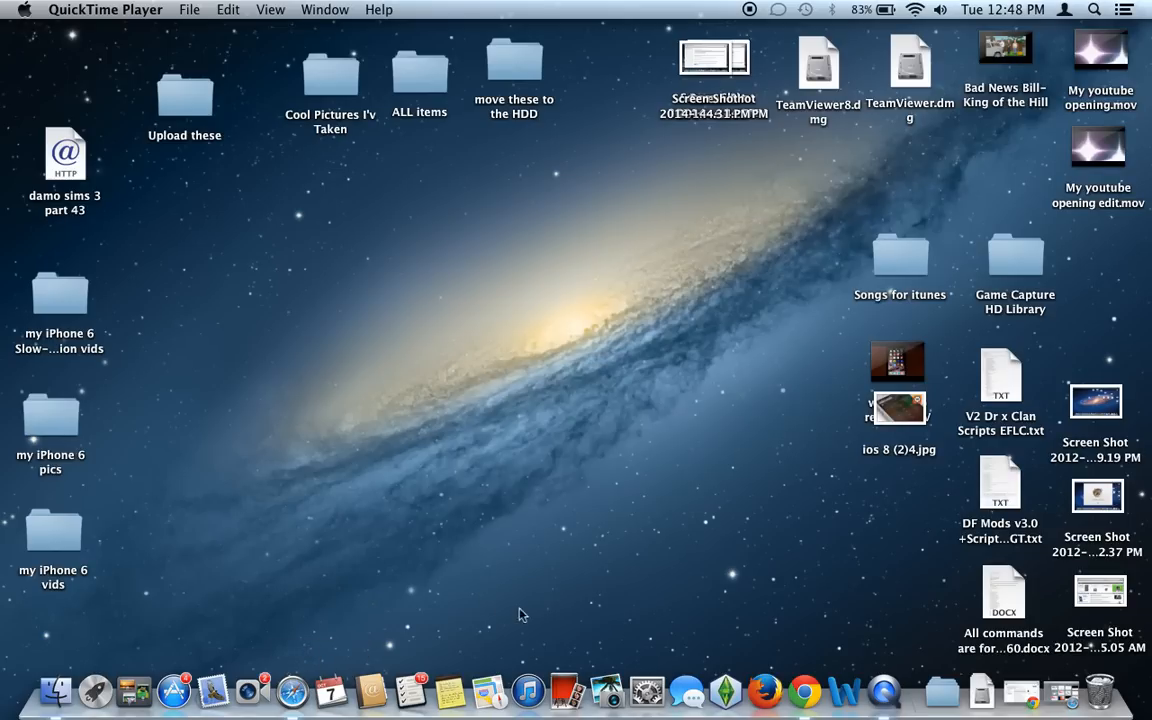
pyautogui.moveTo(644, 504)
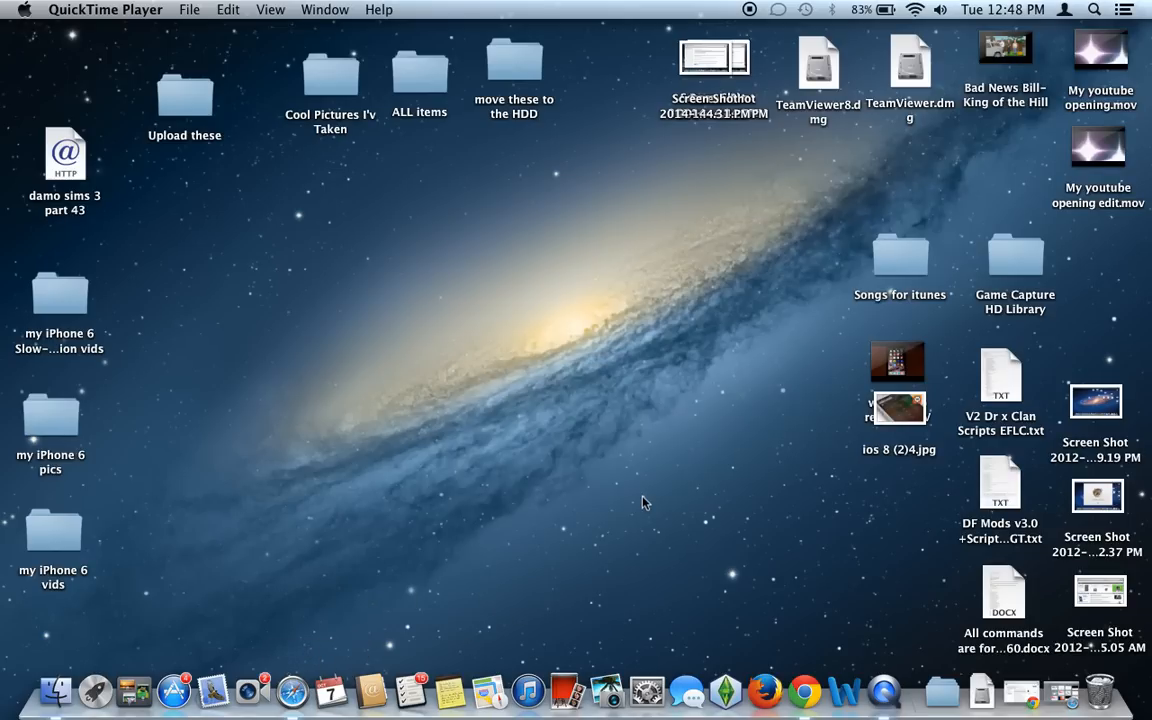
pyautogui.moveTo(290, 692)
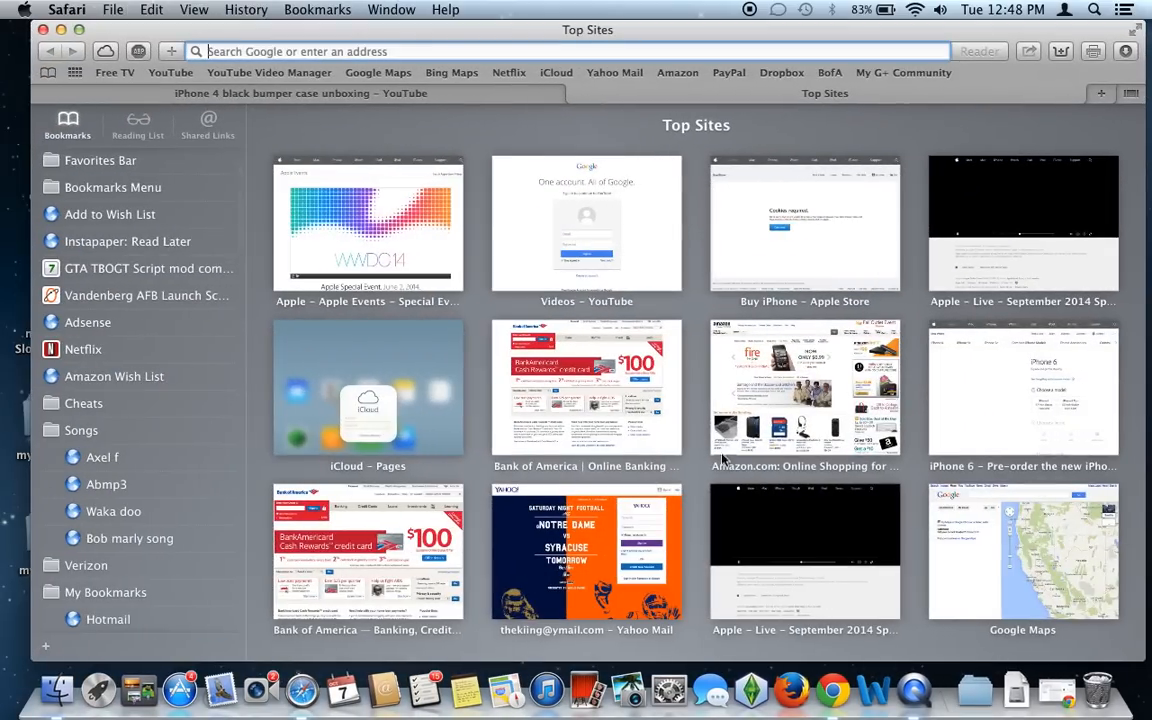
pyautogui.moveTo(684, 264)
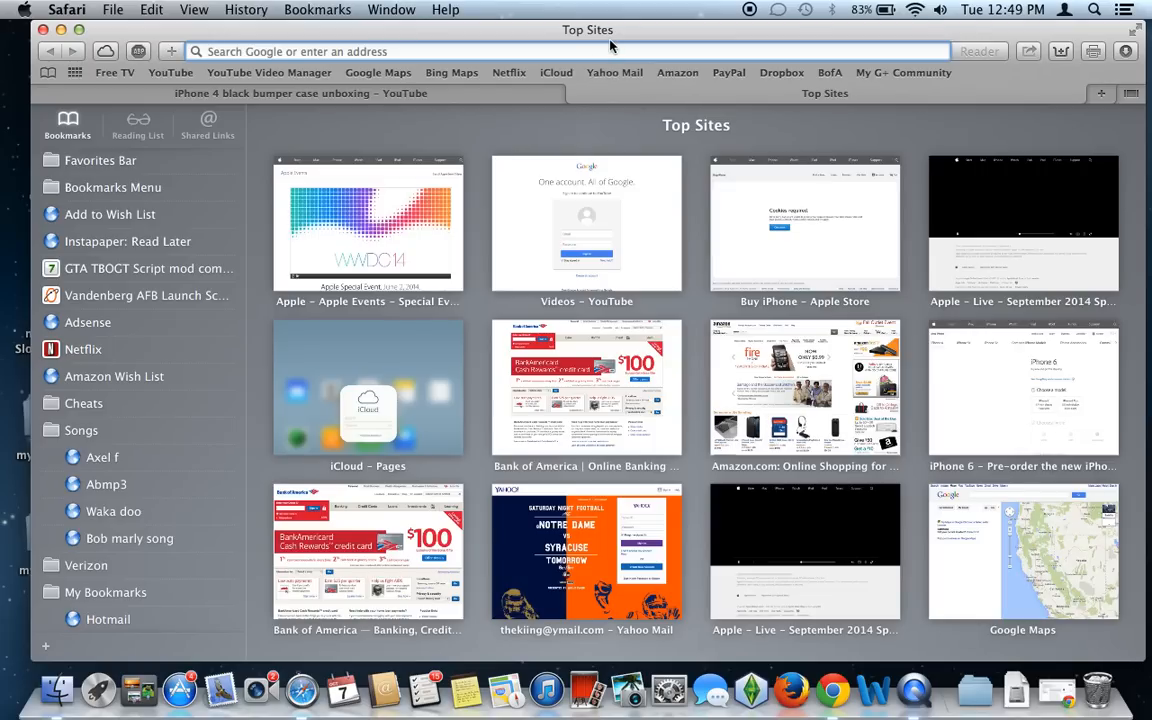
pyautogui.moveTo(688, 36)
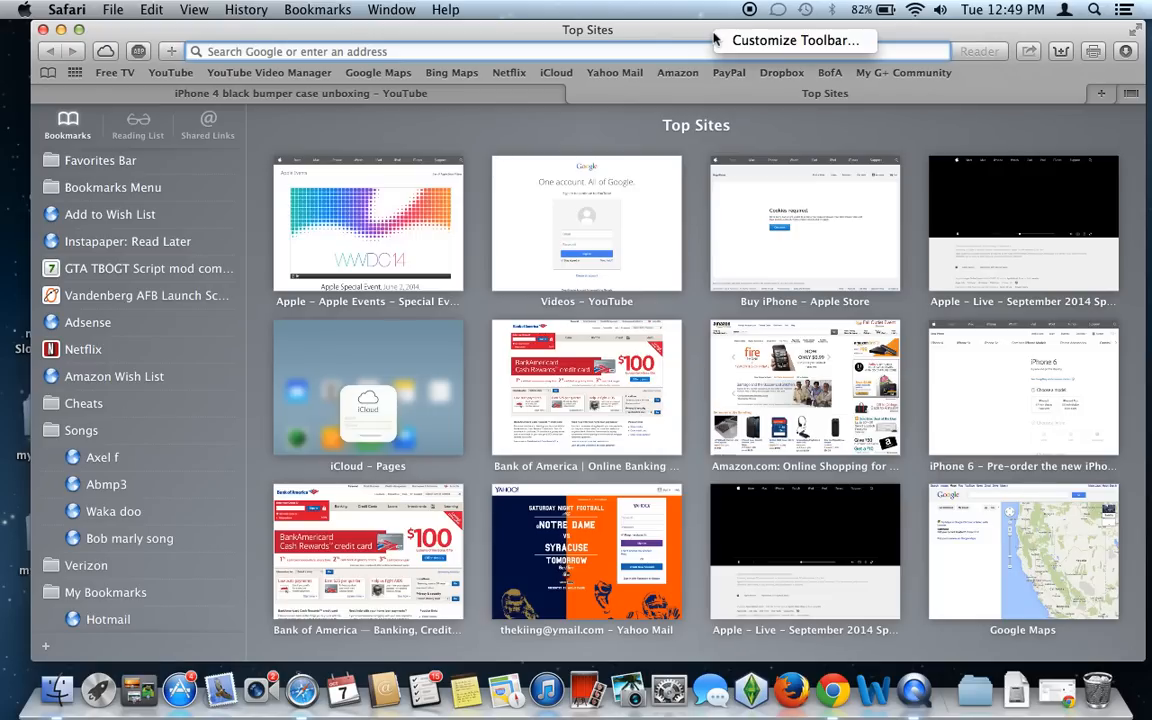
pyautogui.moveTo(692, 44)
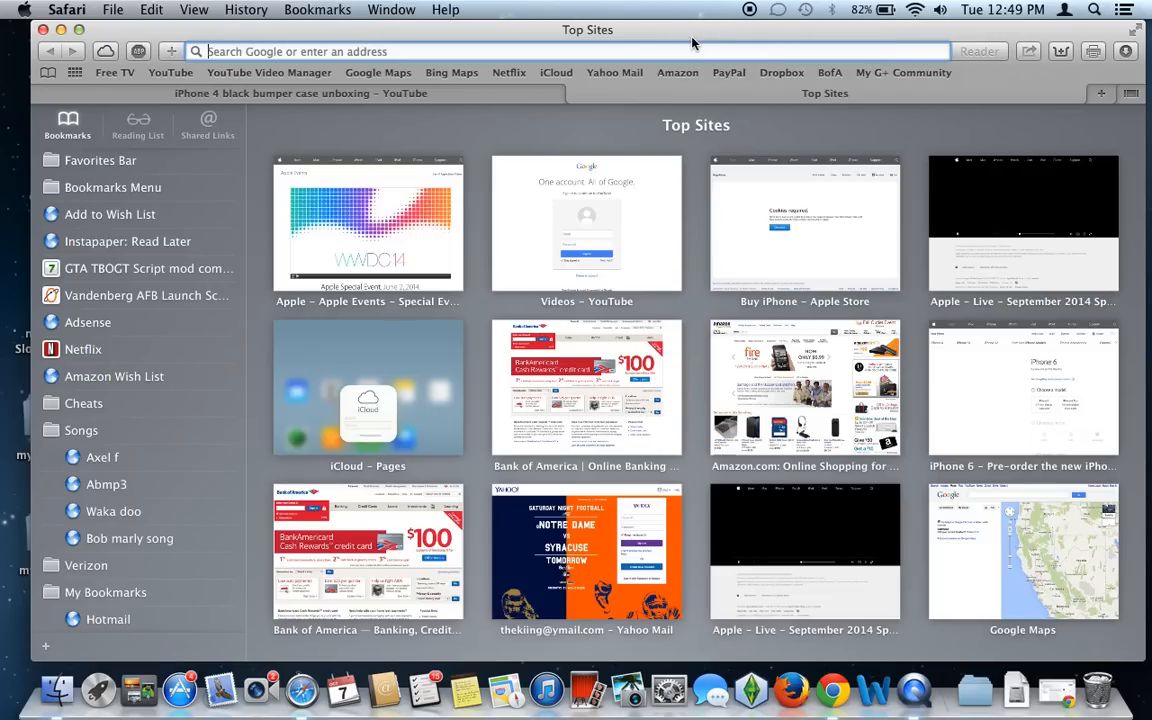
pyautogui.moveTo(694, 34)
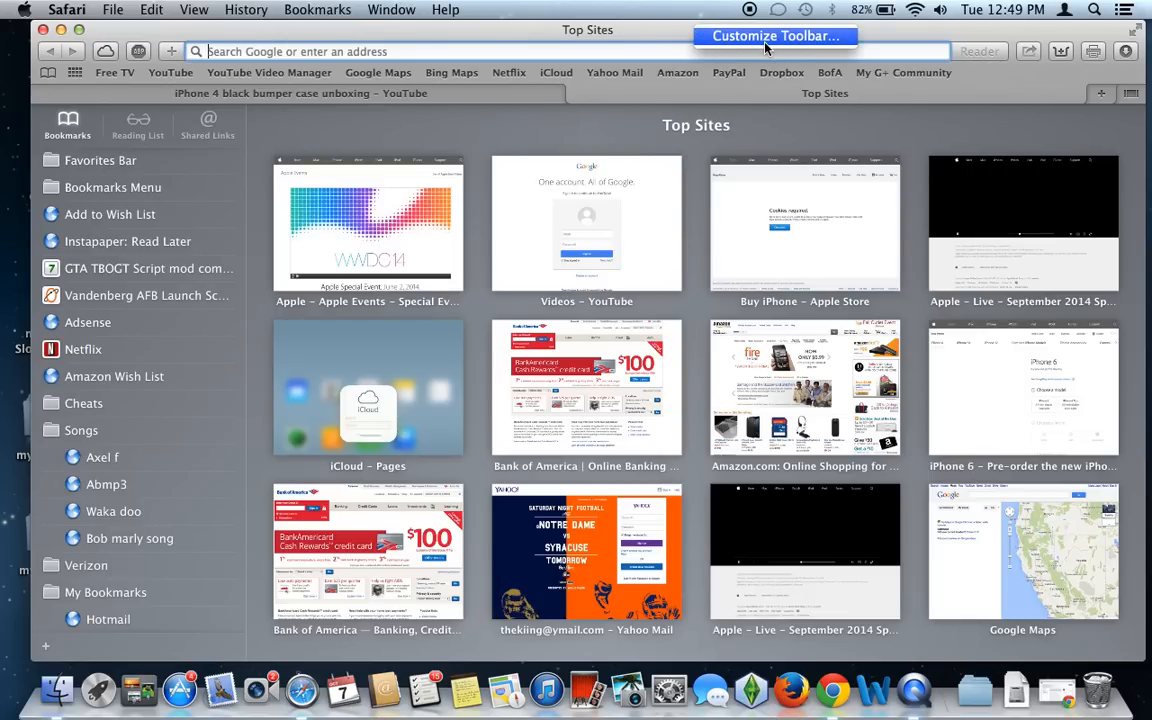
pyautogui.moveTo(770, 46)
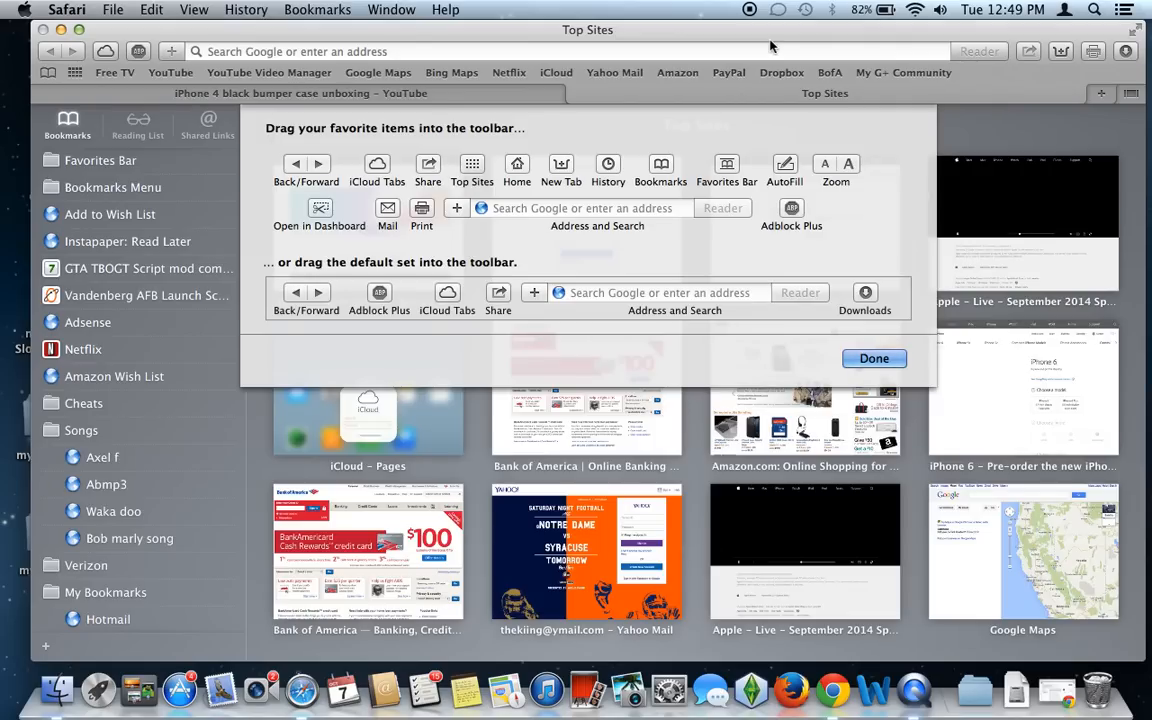
pyautogui.moveTo(570, 308)
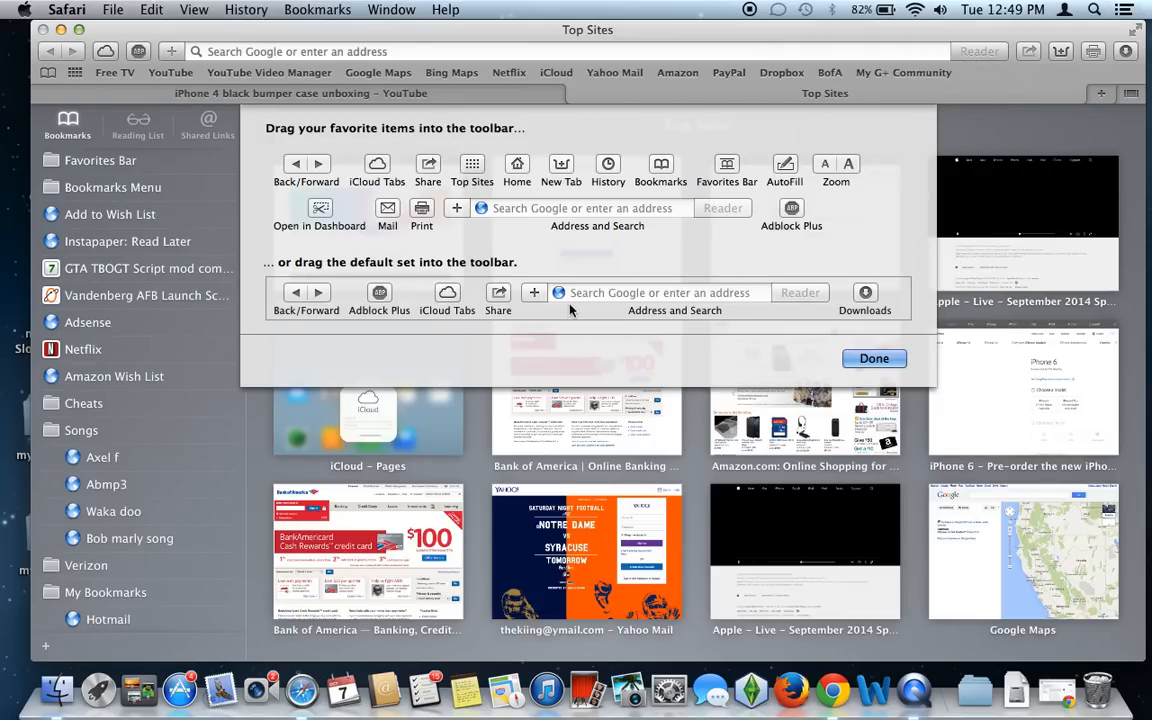
pyautogui.moveTo(910, 284)
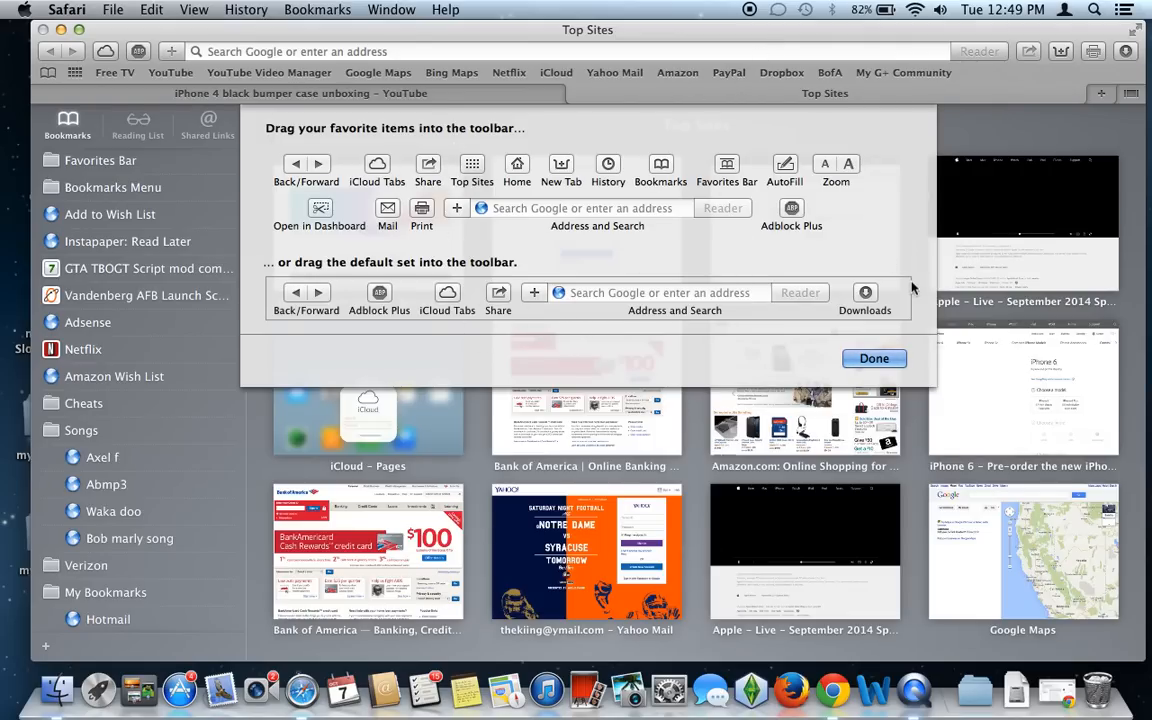
pyautogui.moveTo(712, 278)
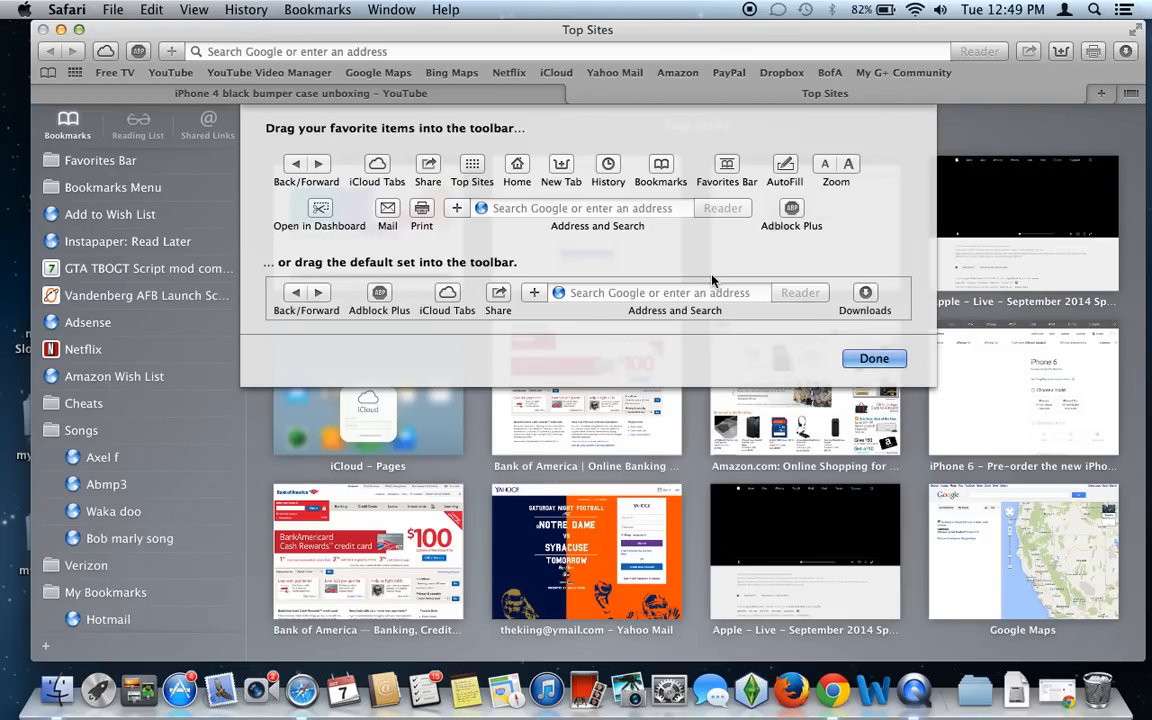
pyautogui.moveTo(362, 184)
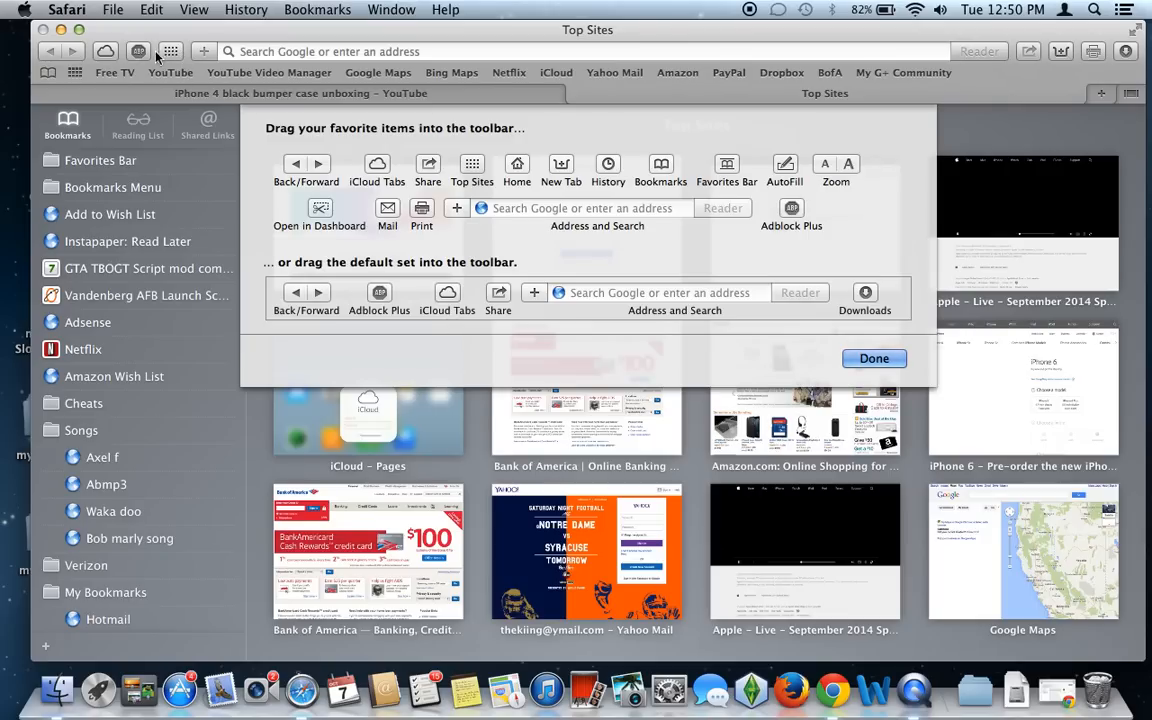
pyautogui.moveTo(172, 60)
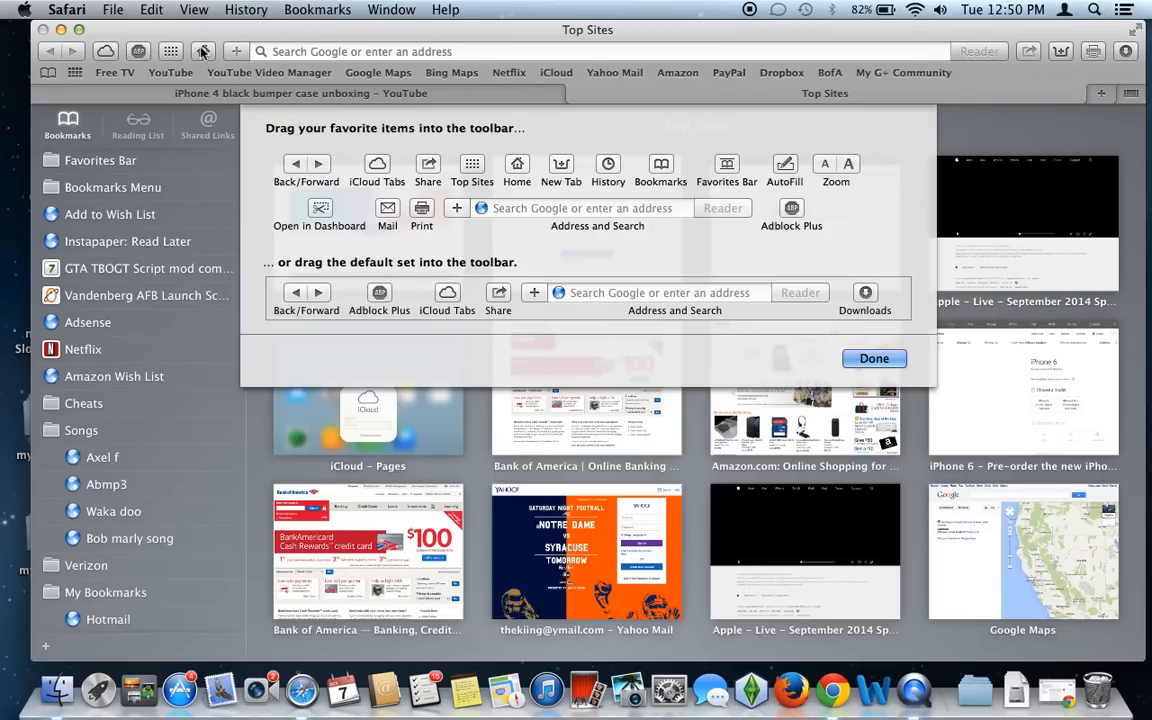
pyautogui.moveTo(208, 64)
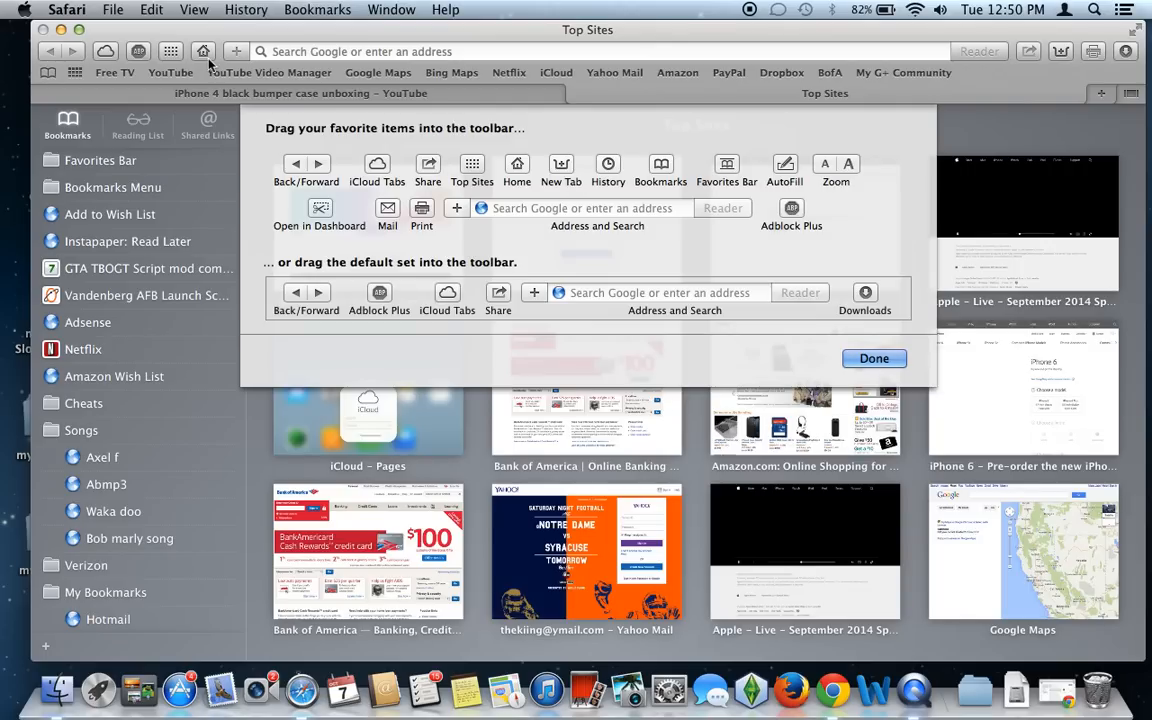
pyautogui.moveTo(204, 52)
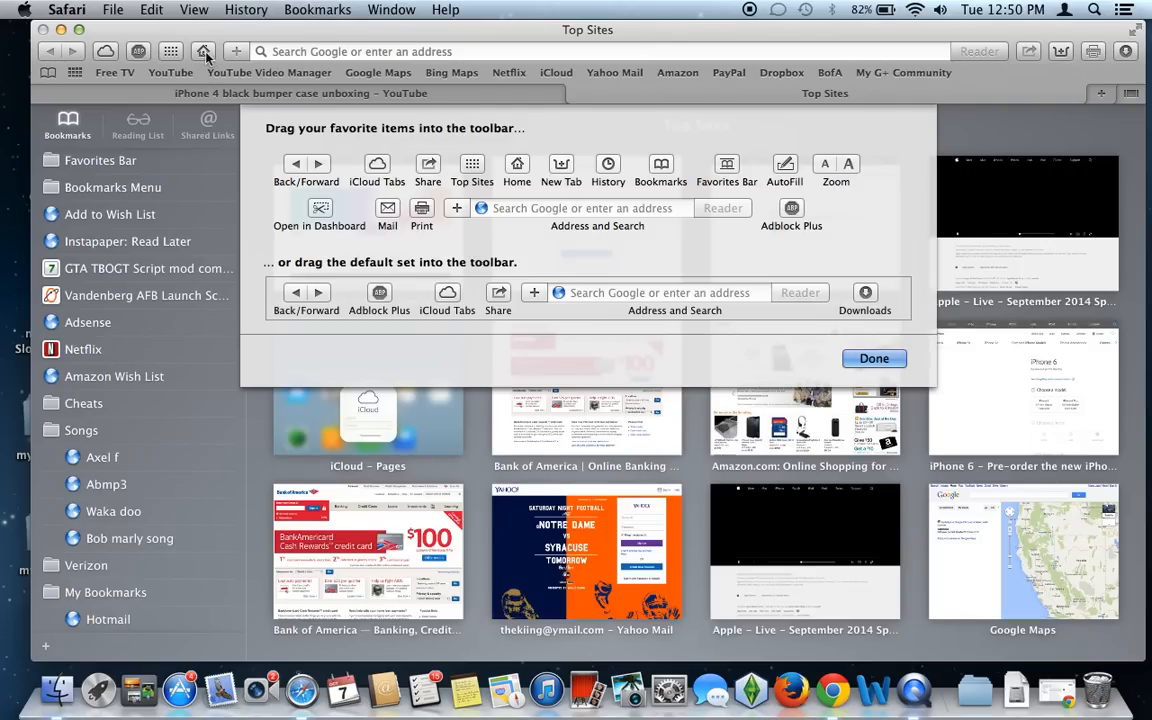
pyautogui.moveTo(314, 142)
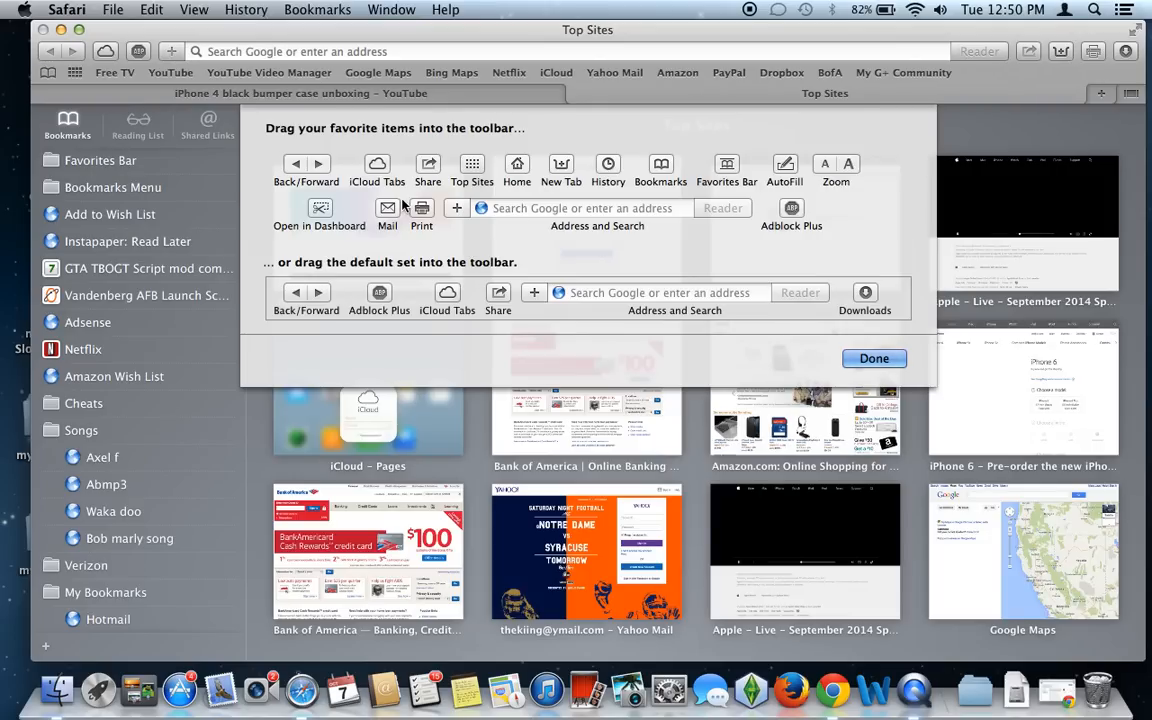
pyautogui.moveTo(896, 36)
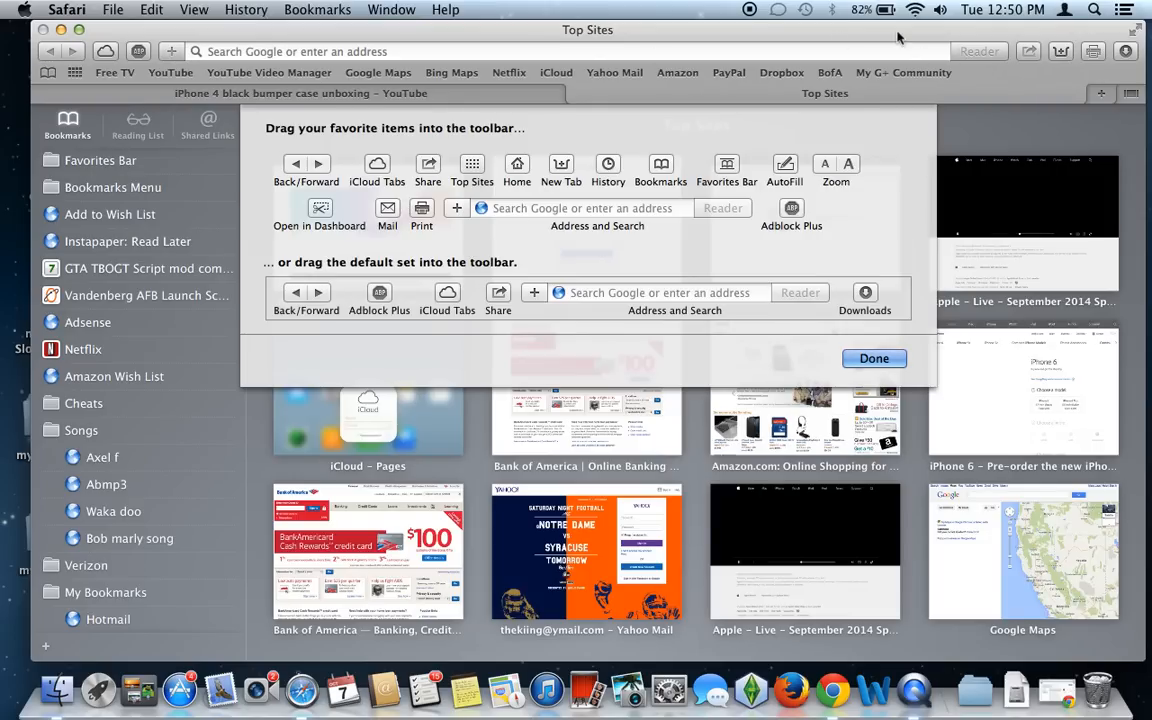
pyautogui.moveTo(622, 58)
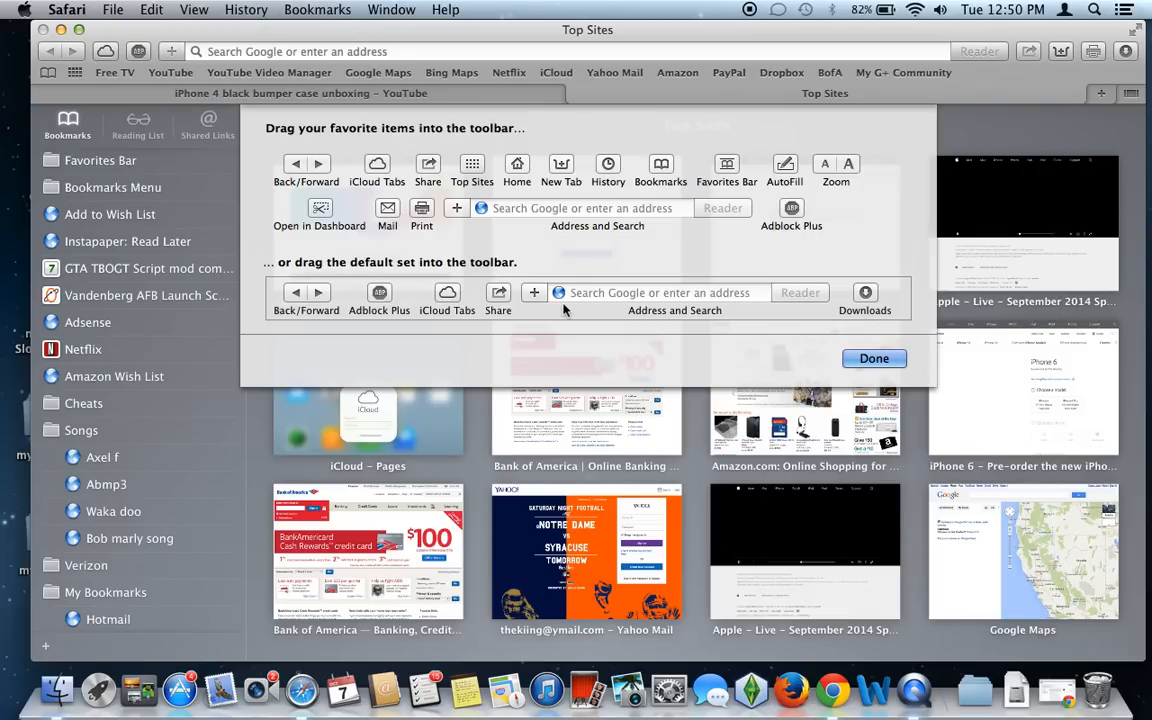
pyautogui.moveTo(580, 310)
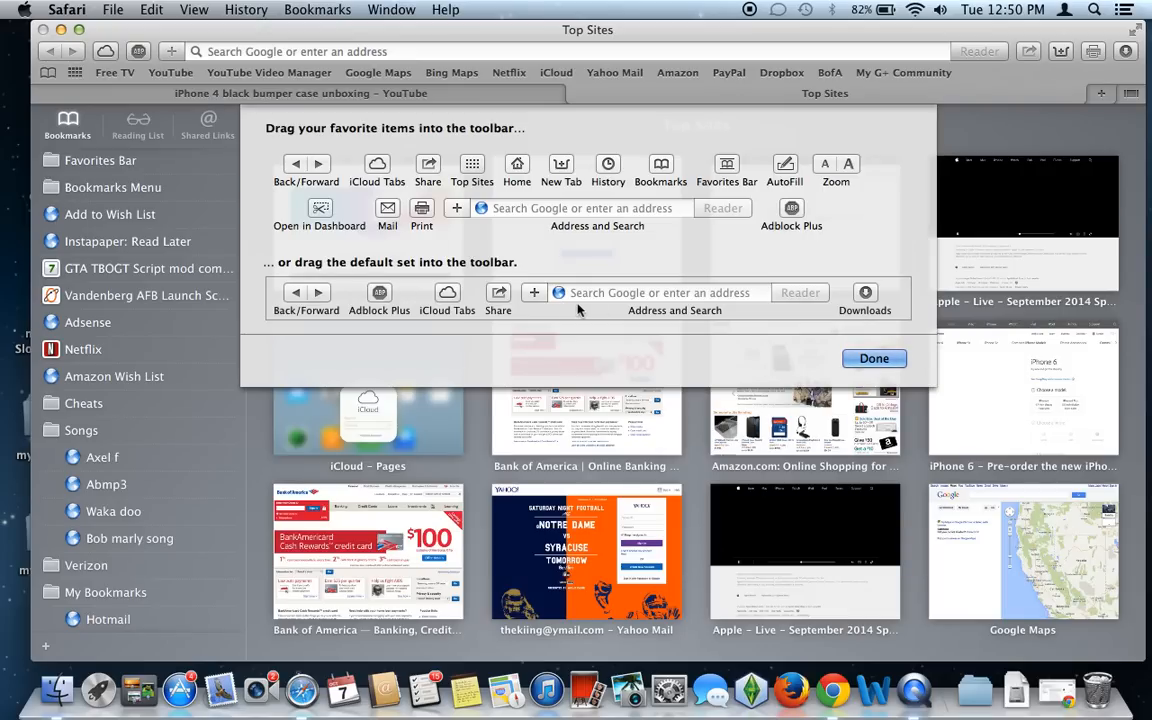
pyautogui.moveTo(828, 290)
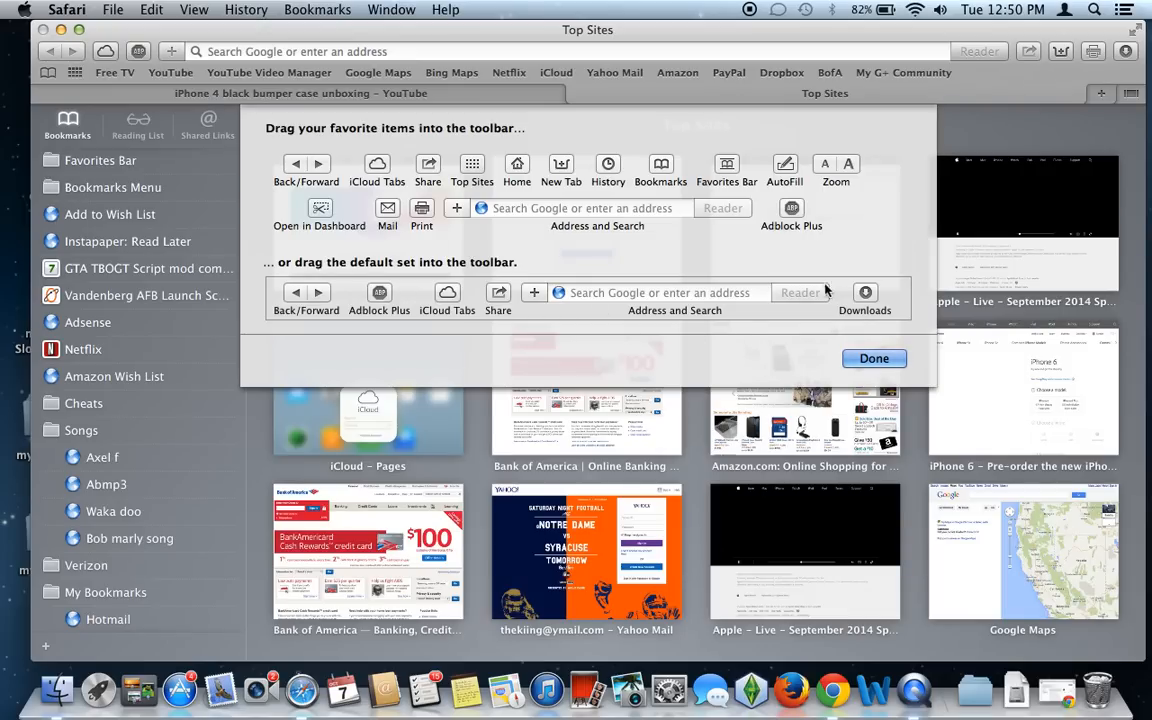
pyautogui.moveTo(764, 324)
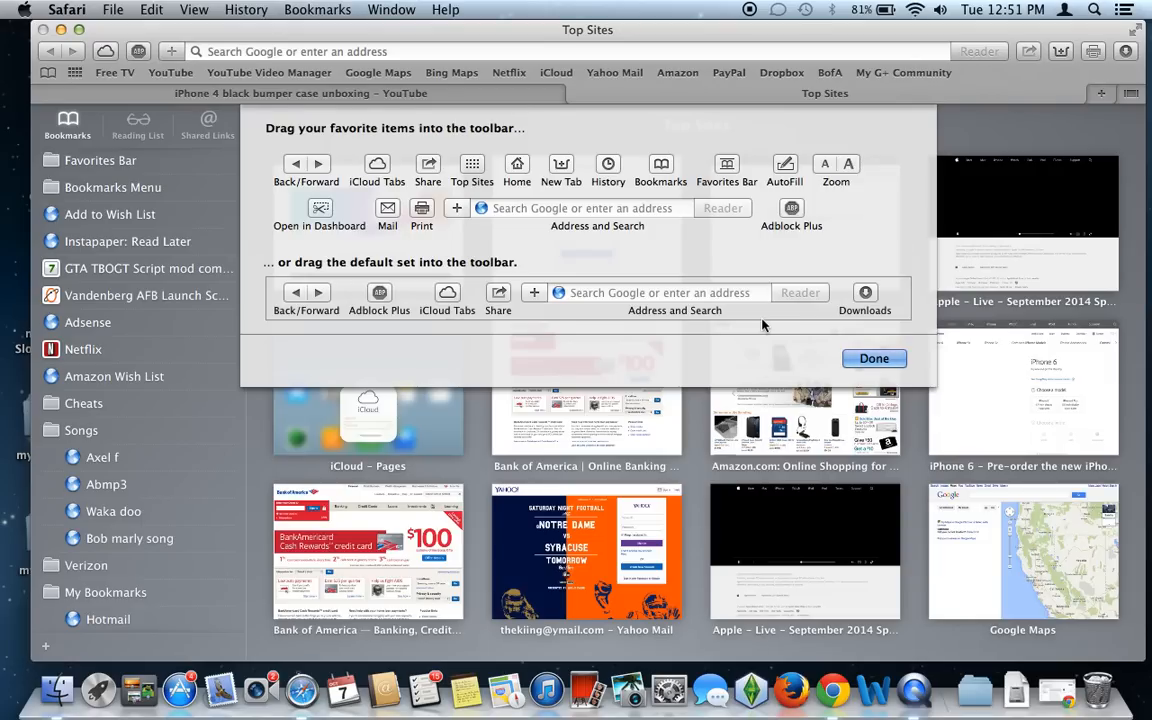
pyautogui.moveTo(688, 300)
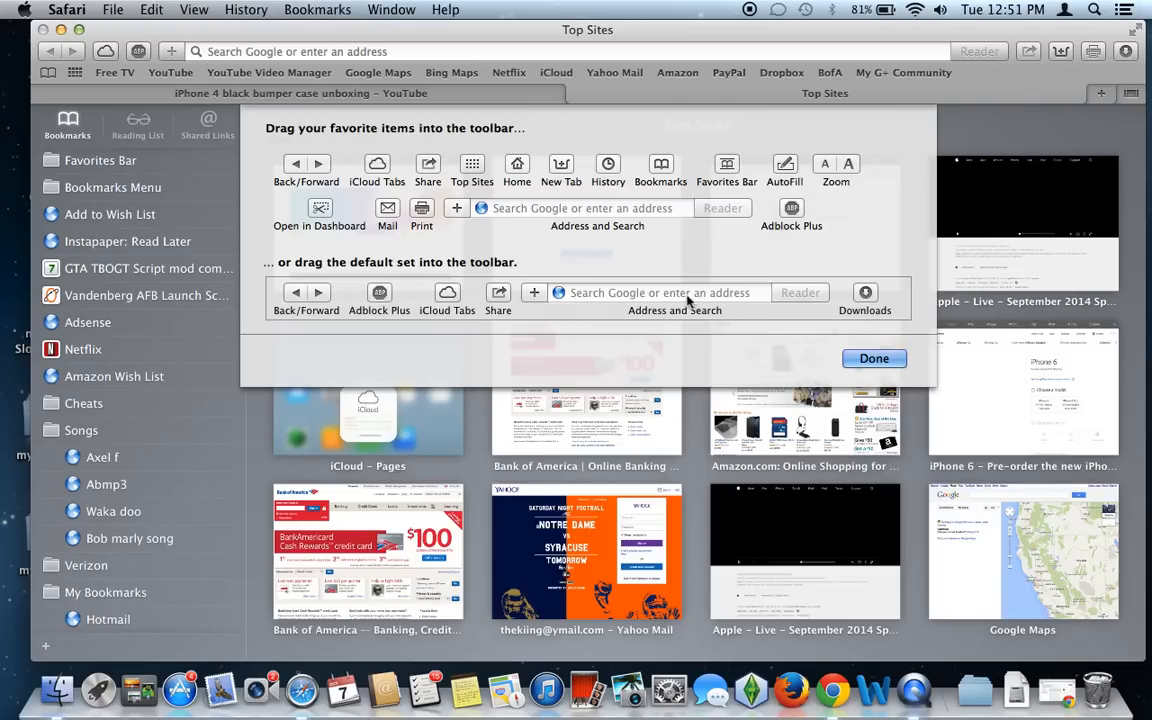
pyautogui.moveTo(566, 226)
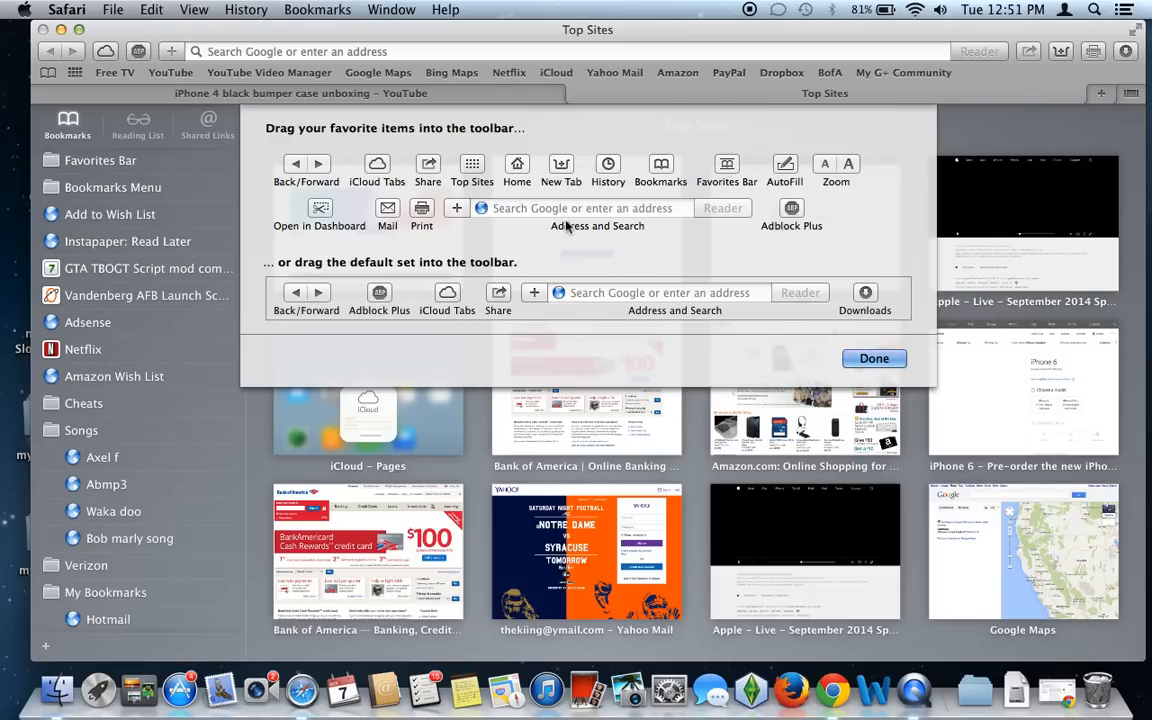
pyautogui.moveTo(614, 218)
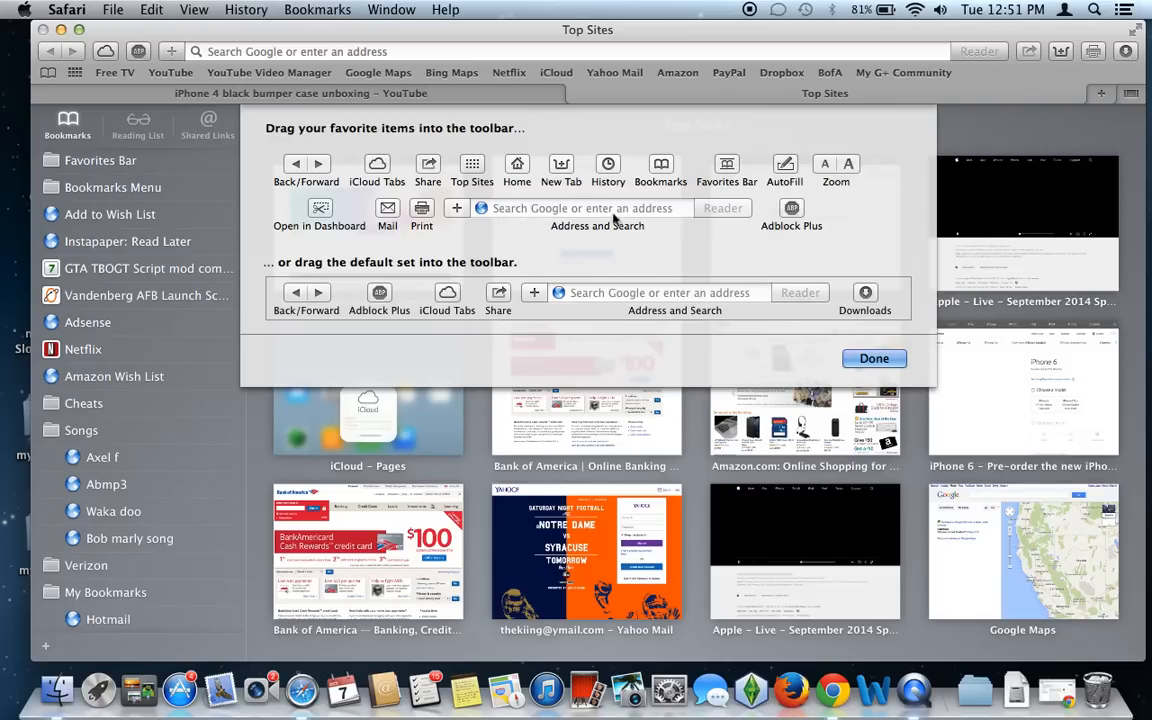
pyautogui.moveTo(704, 210)
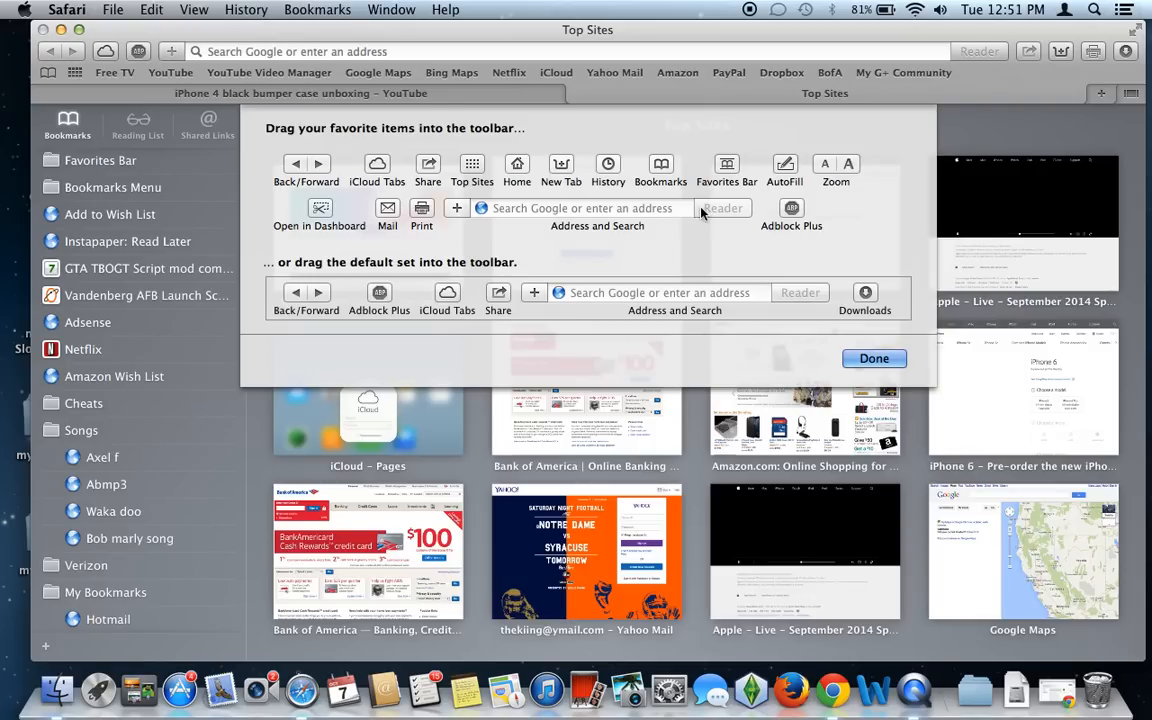
pyautogui.moveTo(640, 292)
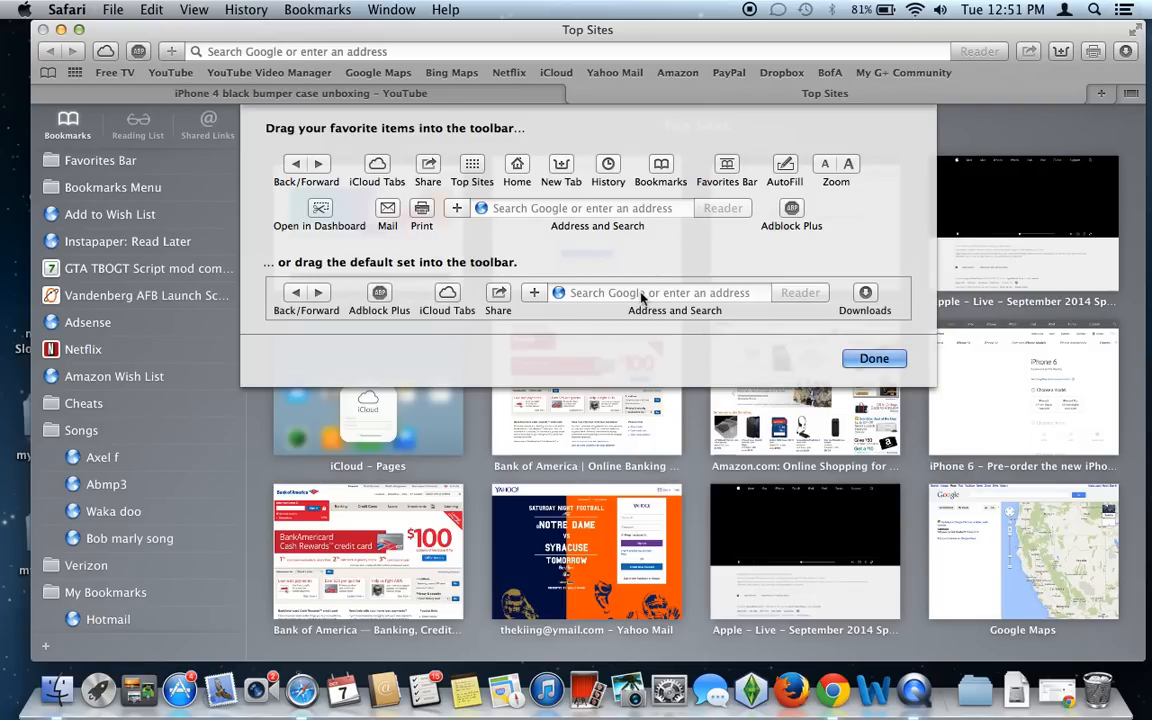
pyautogui.moveTo(740, 296)
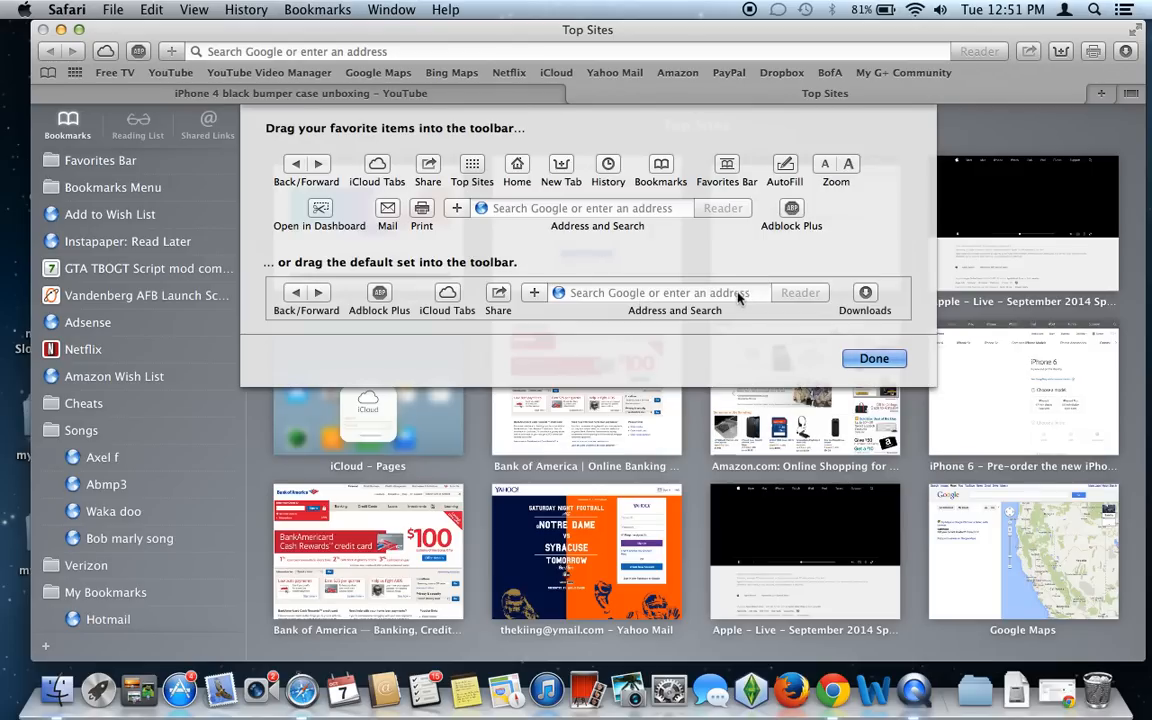
pyautogui.moveTo(752, 302)
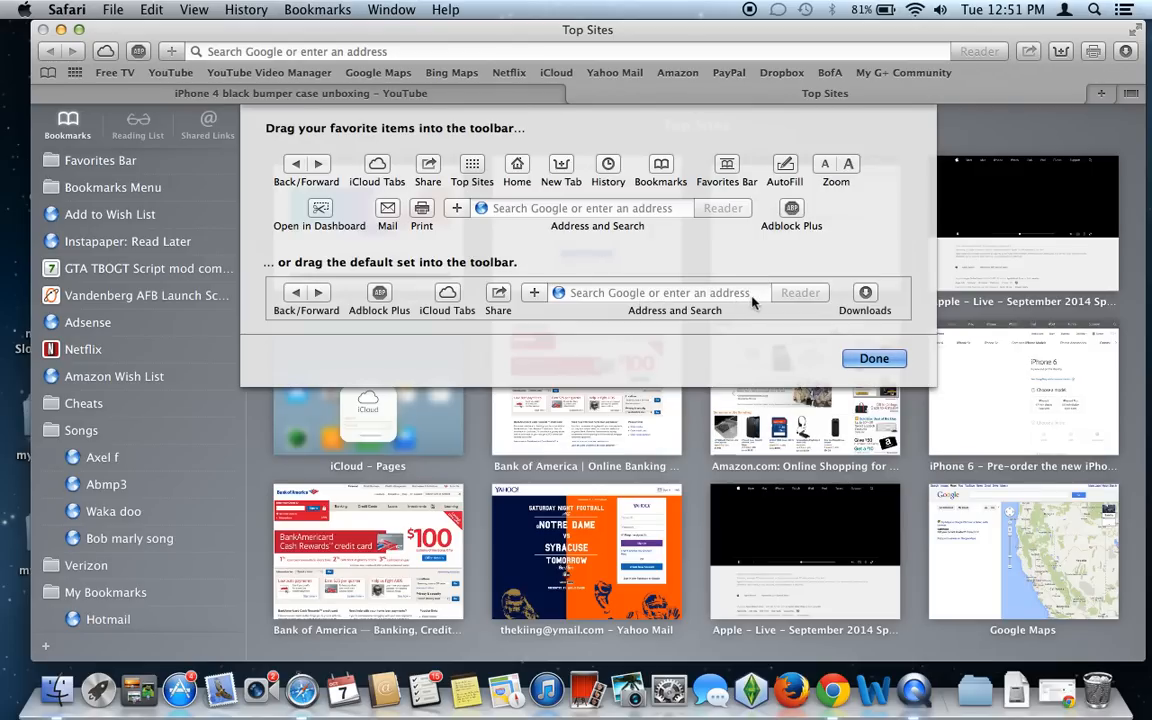
pyautogui.moveTo(882, 300)
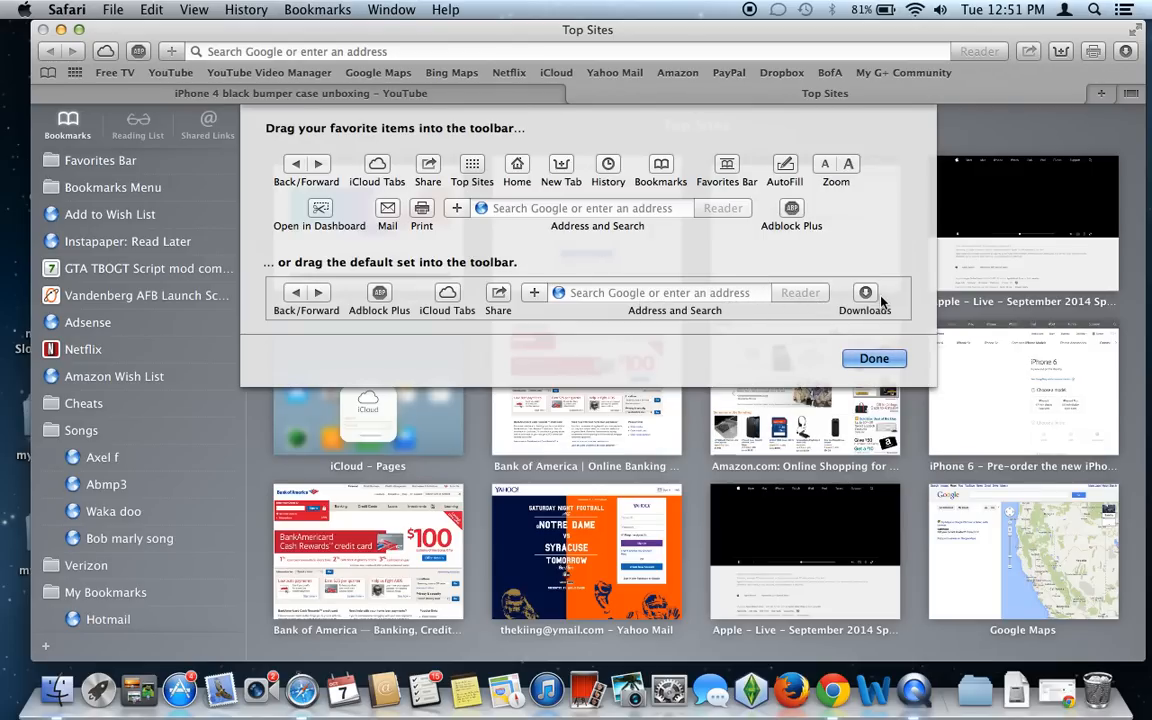
pyautogui.moveTo(692, 342)
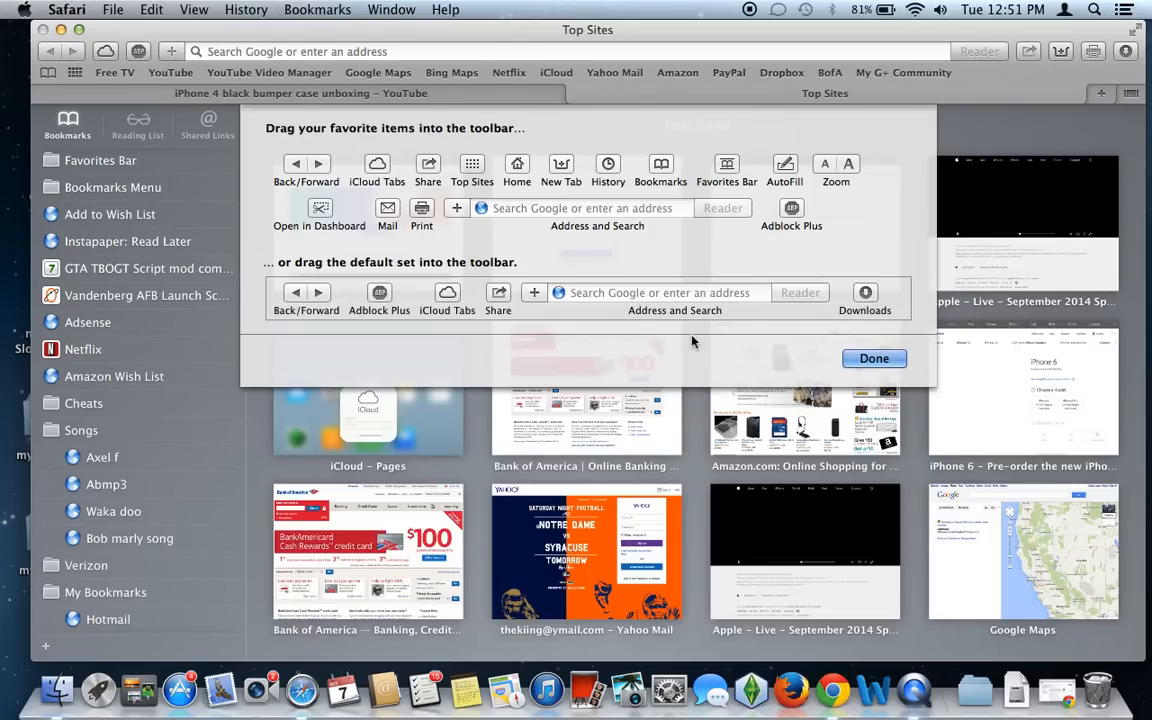
pyautogui.moveTo(556, 288)
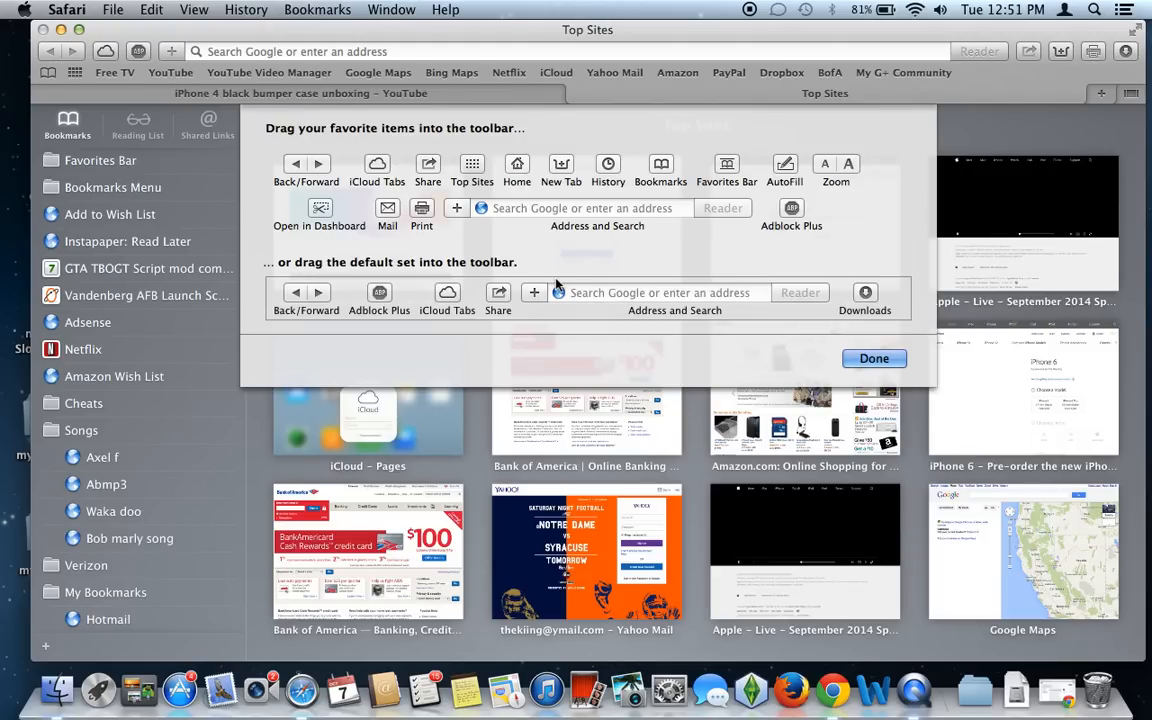
pyautogui.moveTo(596, 312)
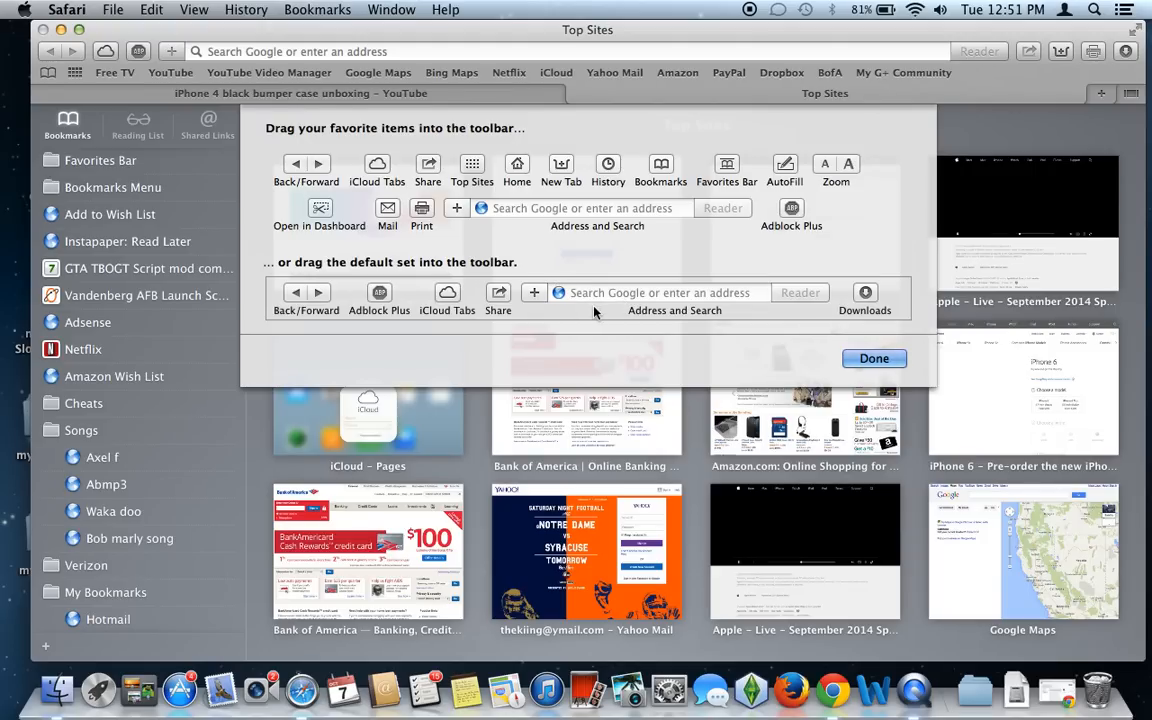
pyautogui.moveTo(592, 292)
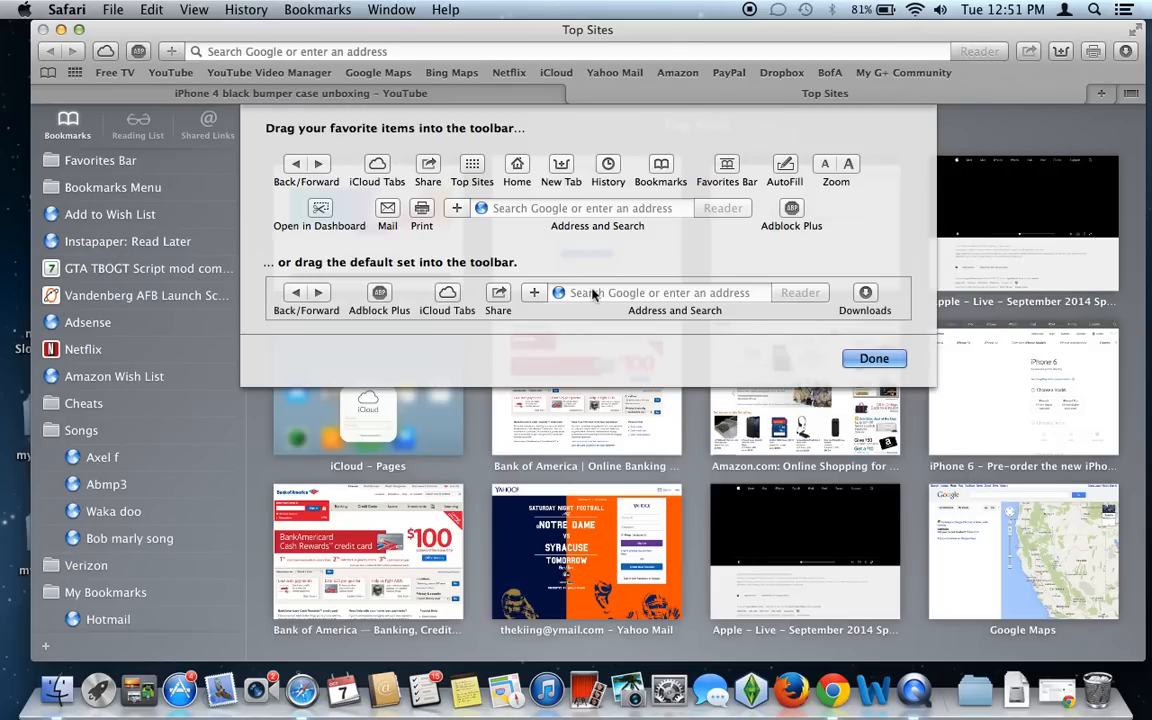
pyautogui.moveTo(1120, 186)
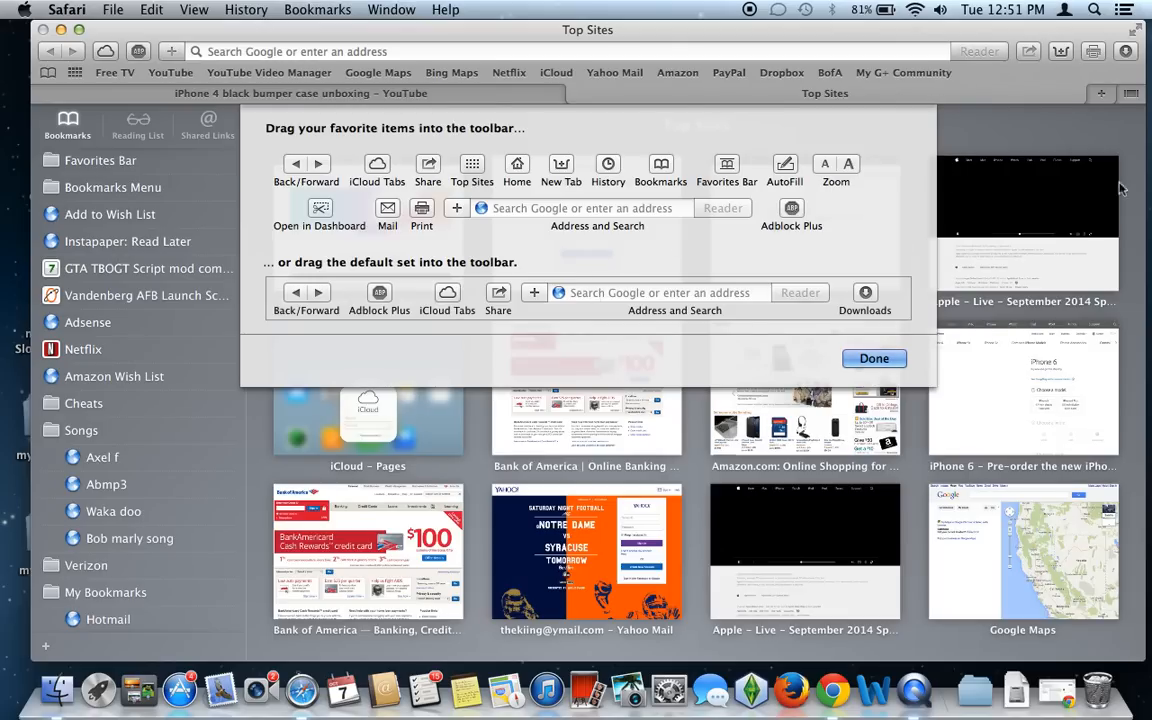
pyautogui.moveTo(392, 148)
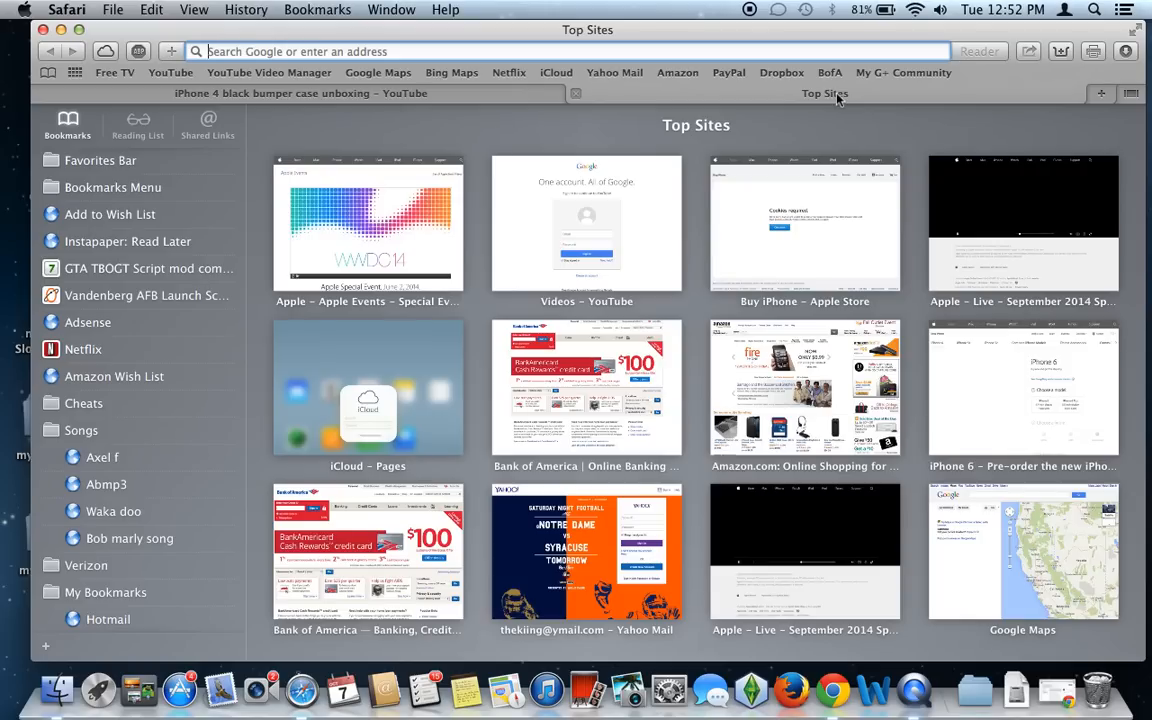
pyautogui.moveTo(752, 88)
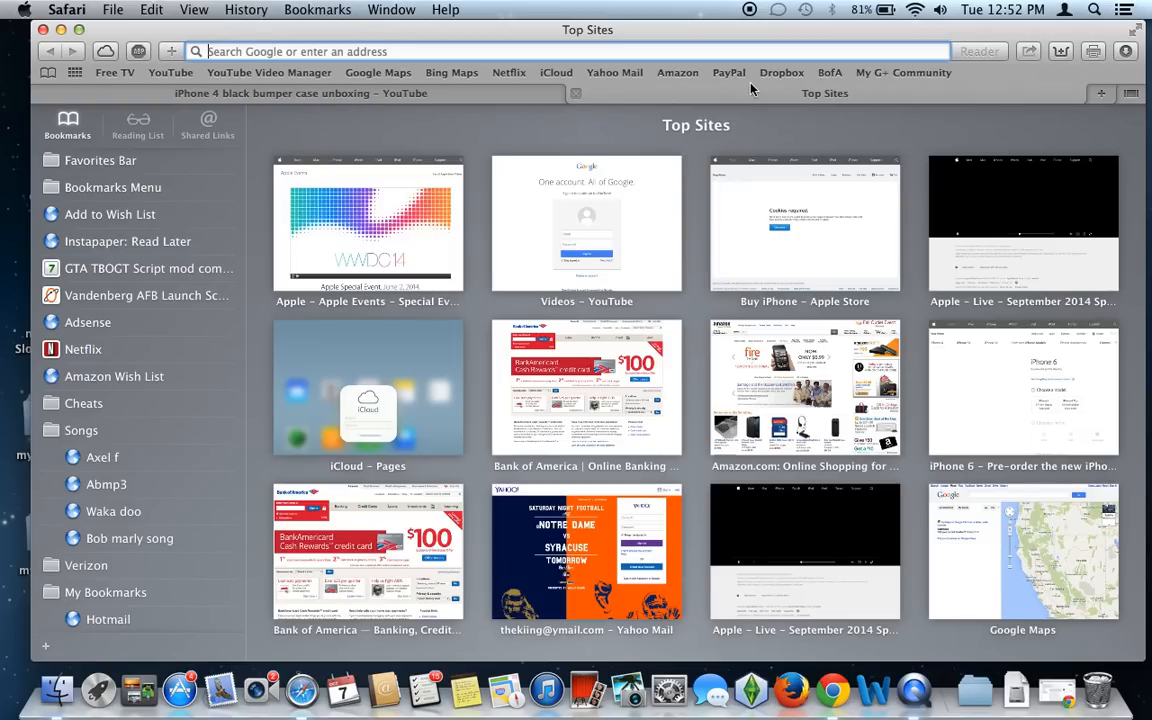